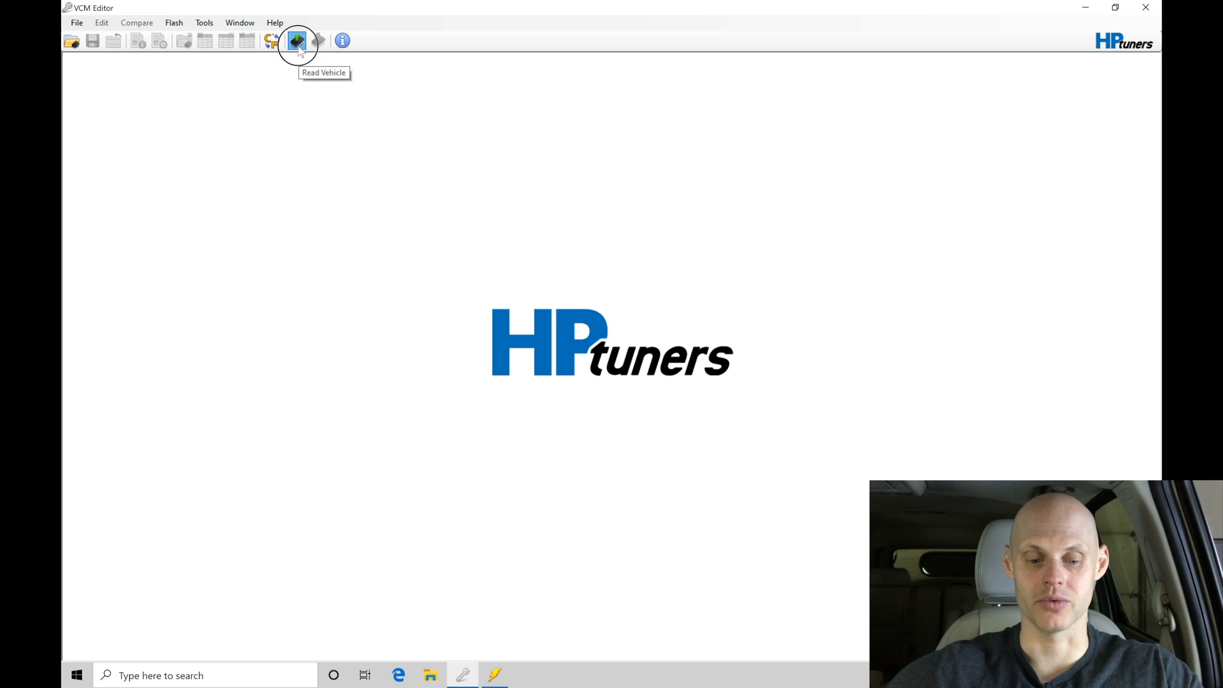
# - Gather the Yukon's vehicle info in the Vehicle Reader, listing ECM, TCM and FSCM modules
pyautogui.click(298, 40)
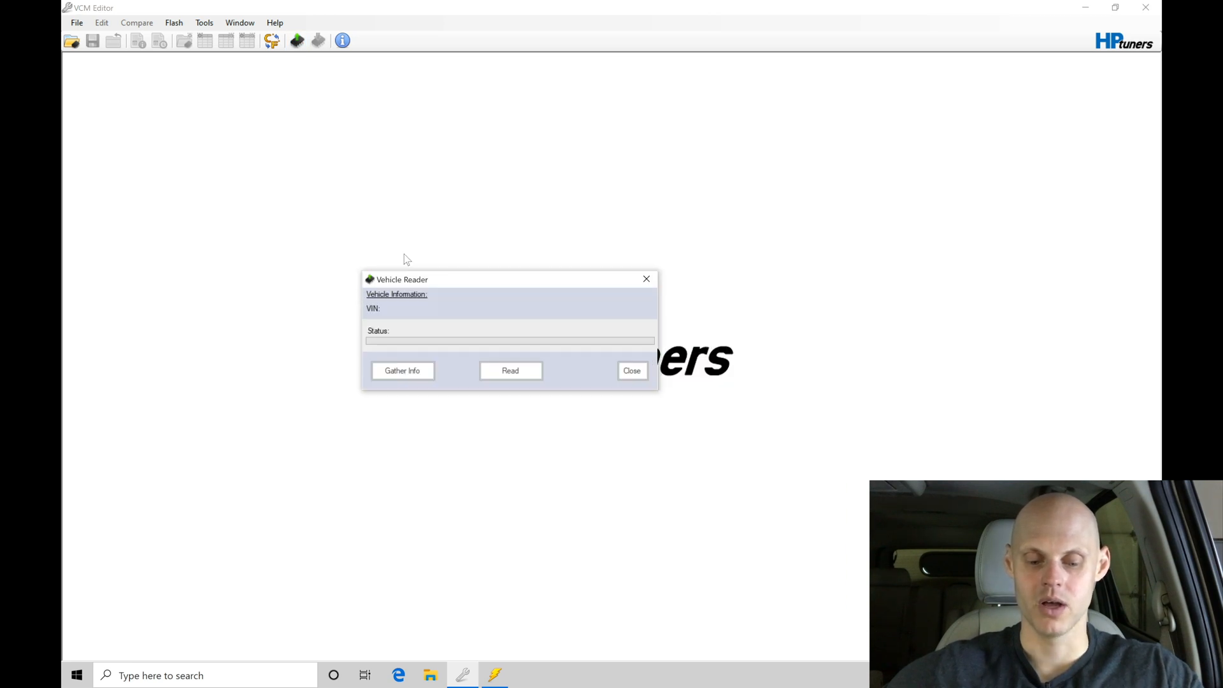
pyautogui.click(402, 371)
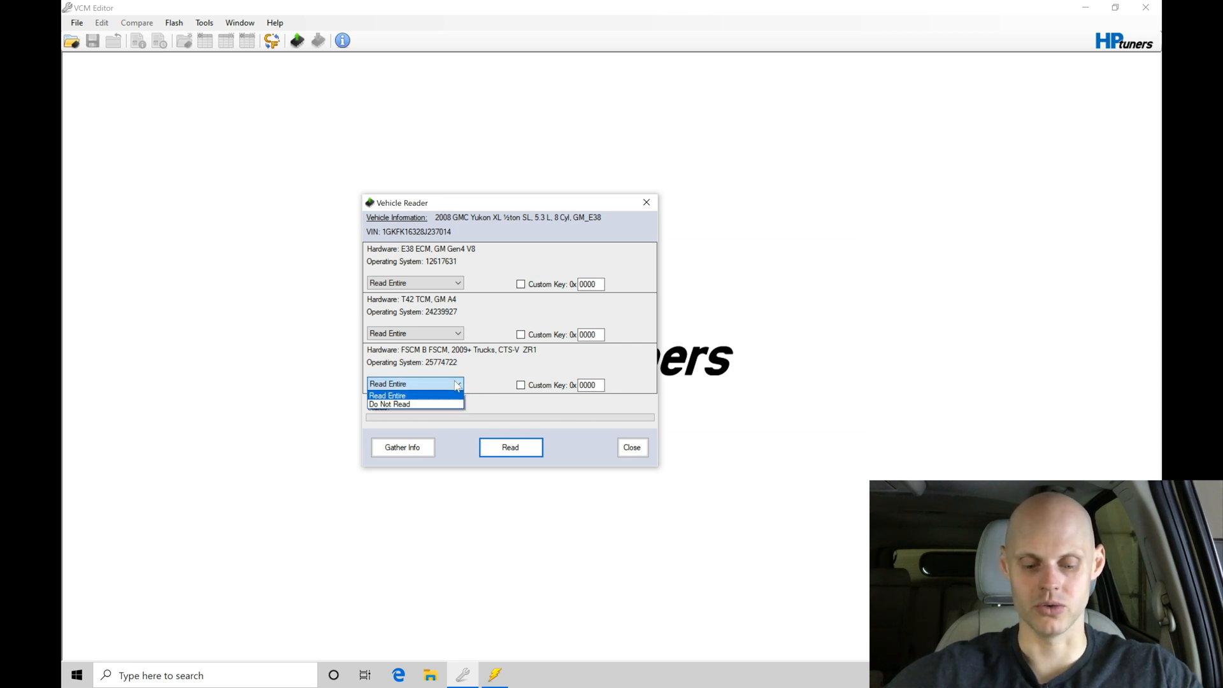
pyautogui.moveTo(414, 404)
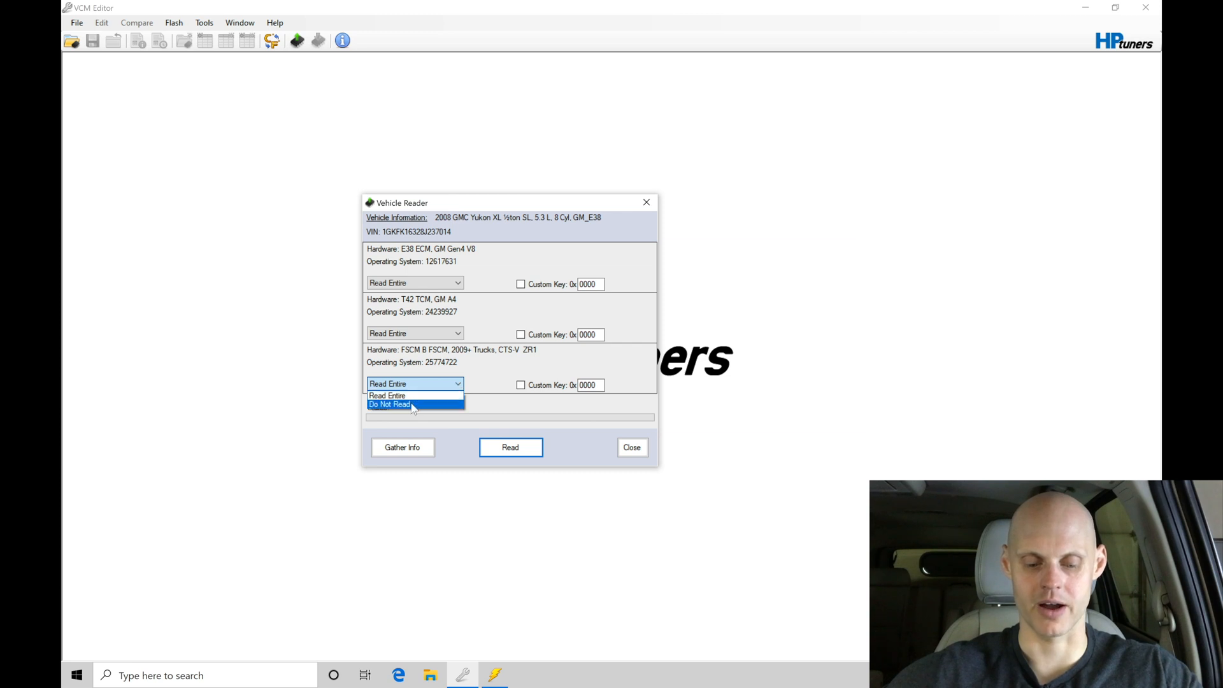
# - Set the FSCM to Do Not Read and start reading the ECM and TCM entirely
pyautogui.click(389, 404)
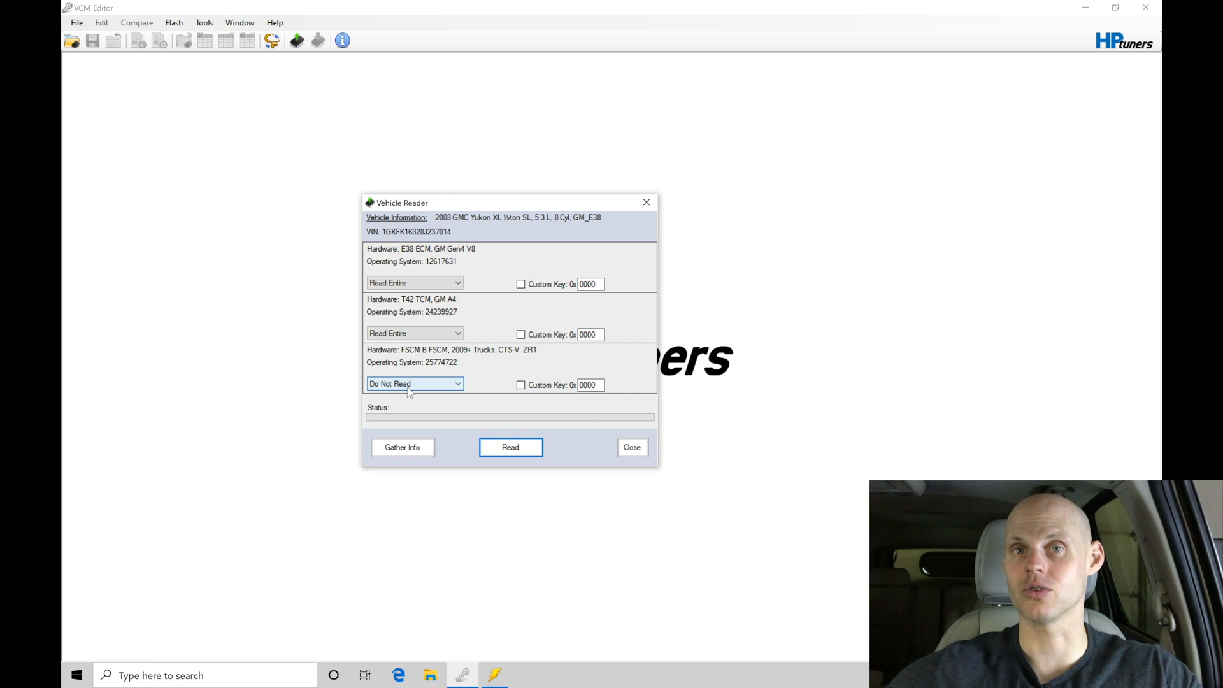
pyautogui.moveTo(480, 285)
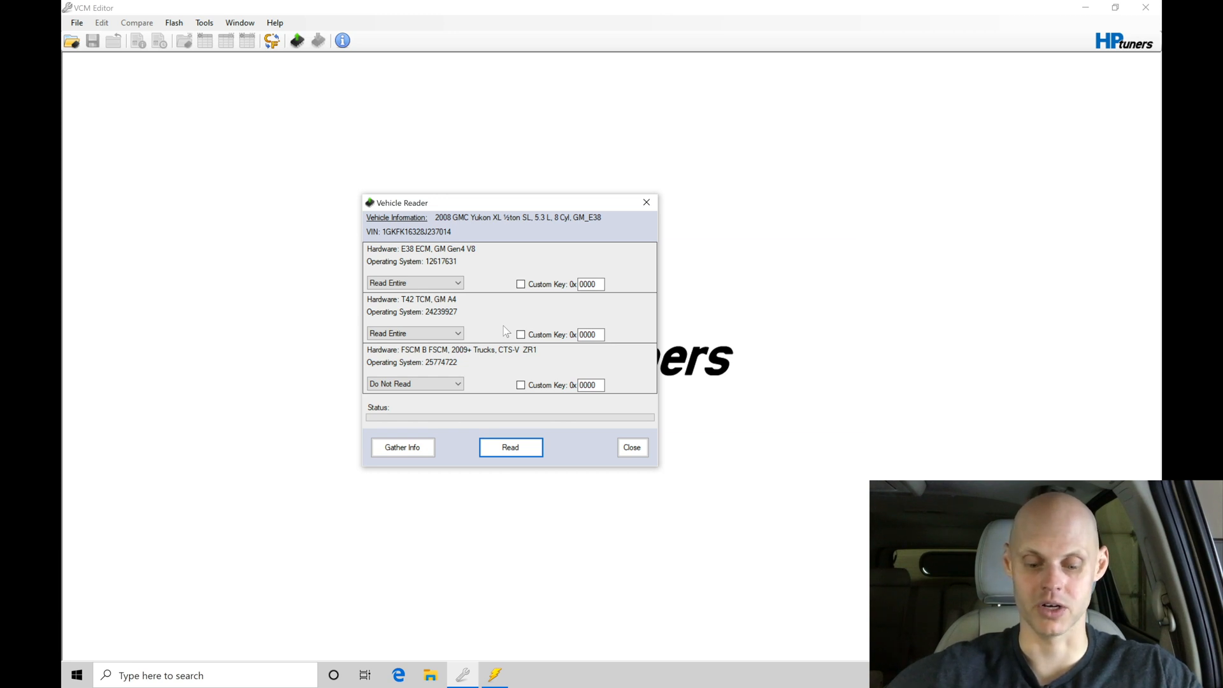
pyautogui.click(510, 447)
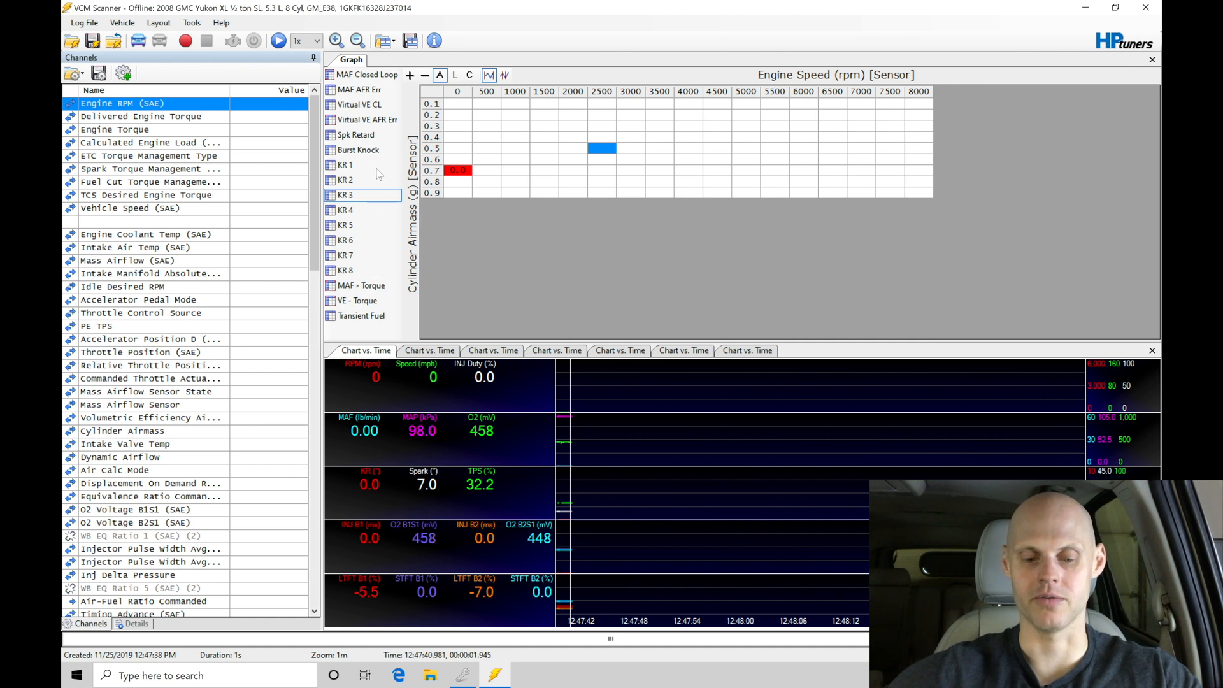
pyautogui.click(361, 316)
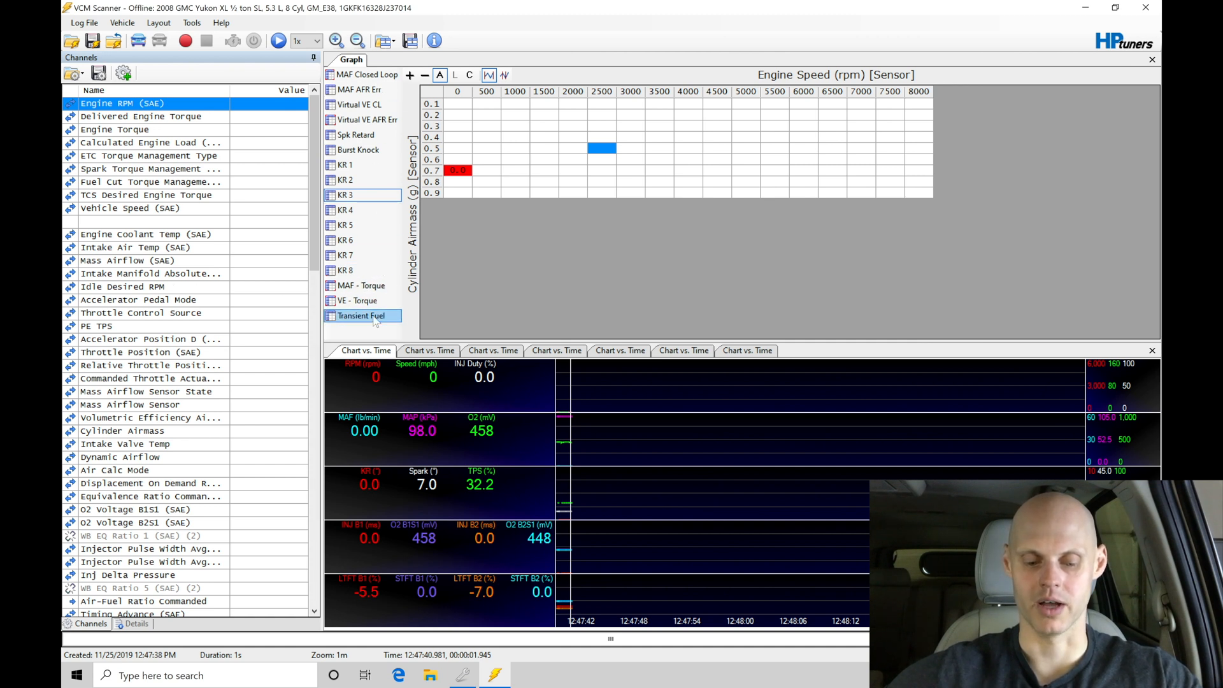